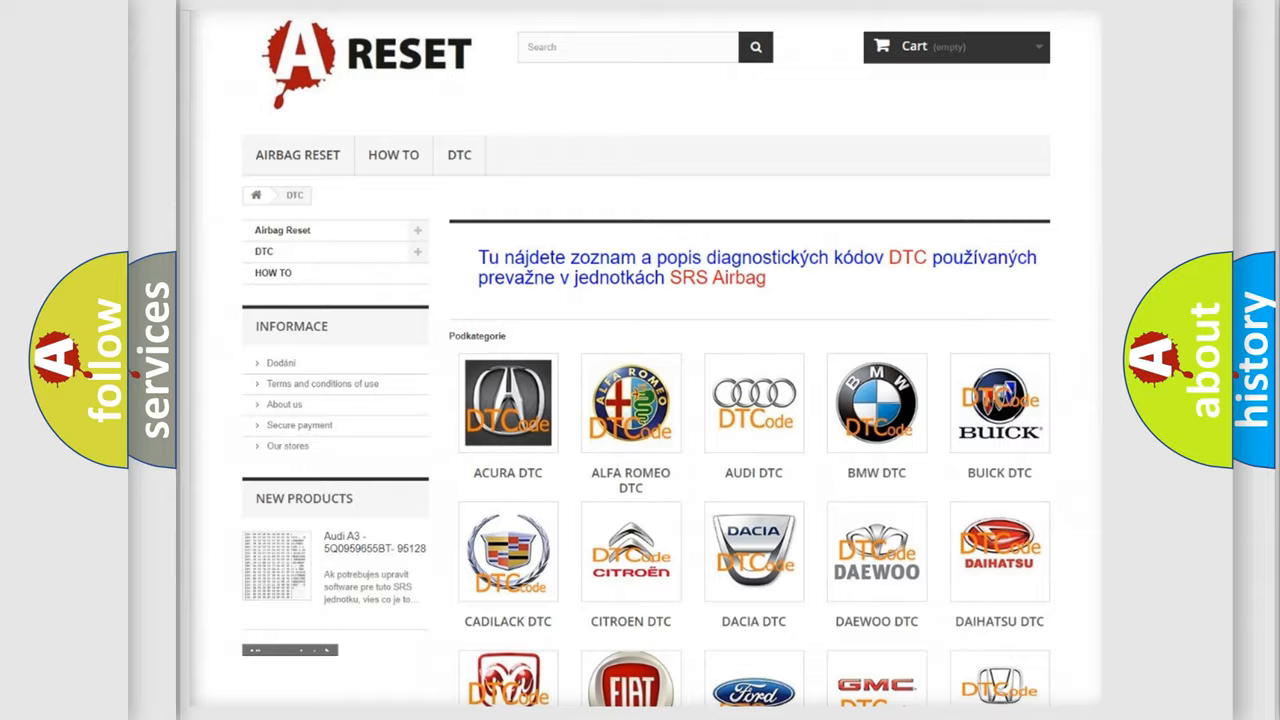
# Open the Jeep DTC page from the brands grid and browse its codes down to the B1800s.
pyautogui.scroll(-3)
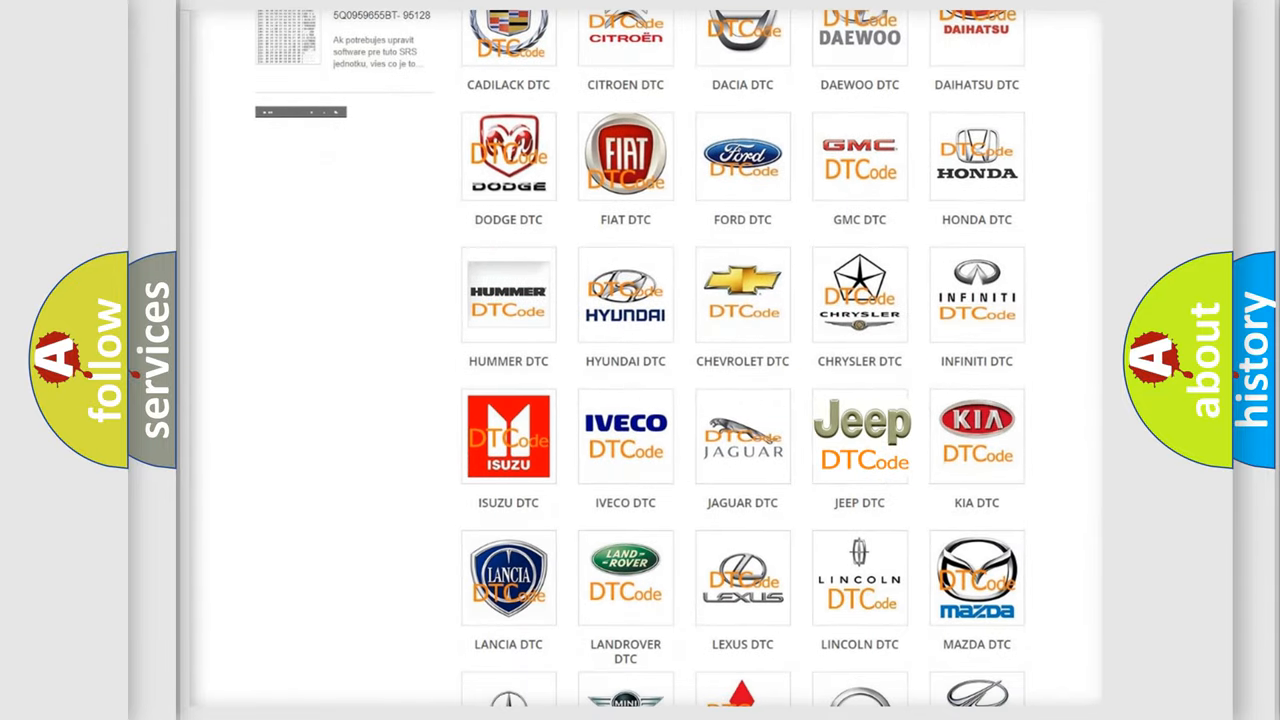
pyautogui.click(860, 436)
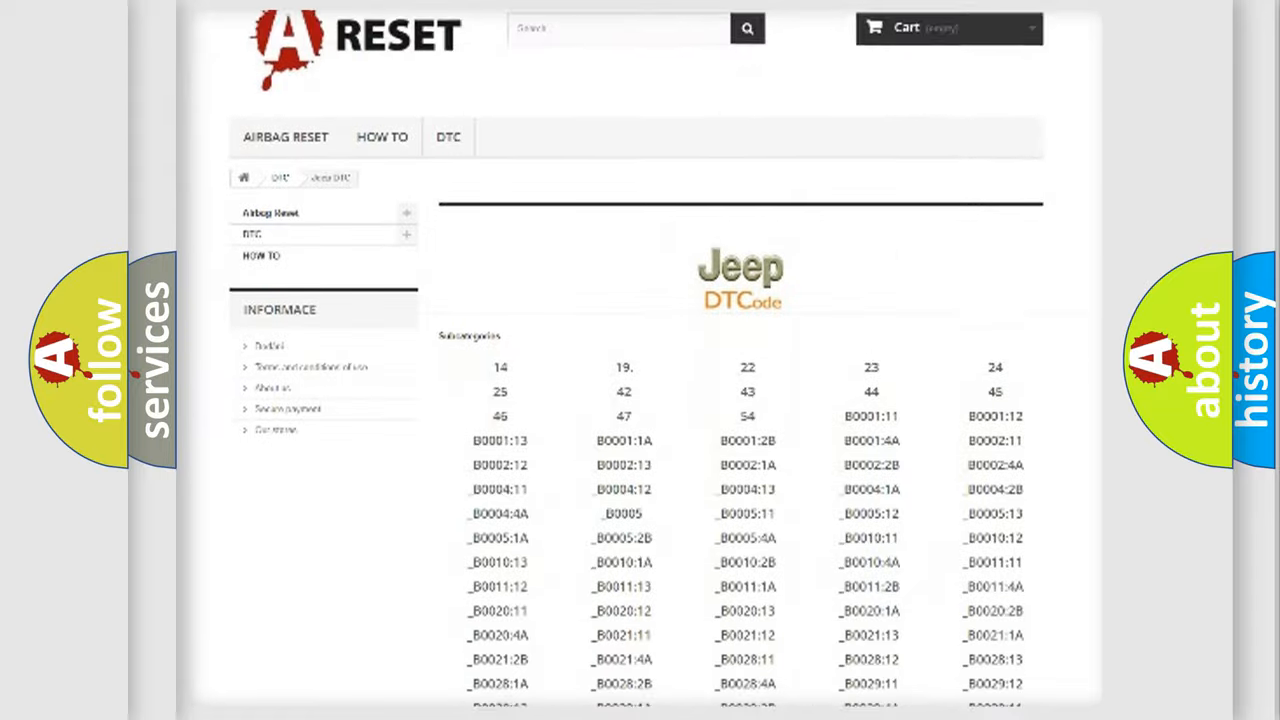
pyautogui.scroll(-3)
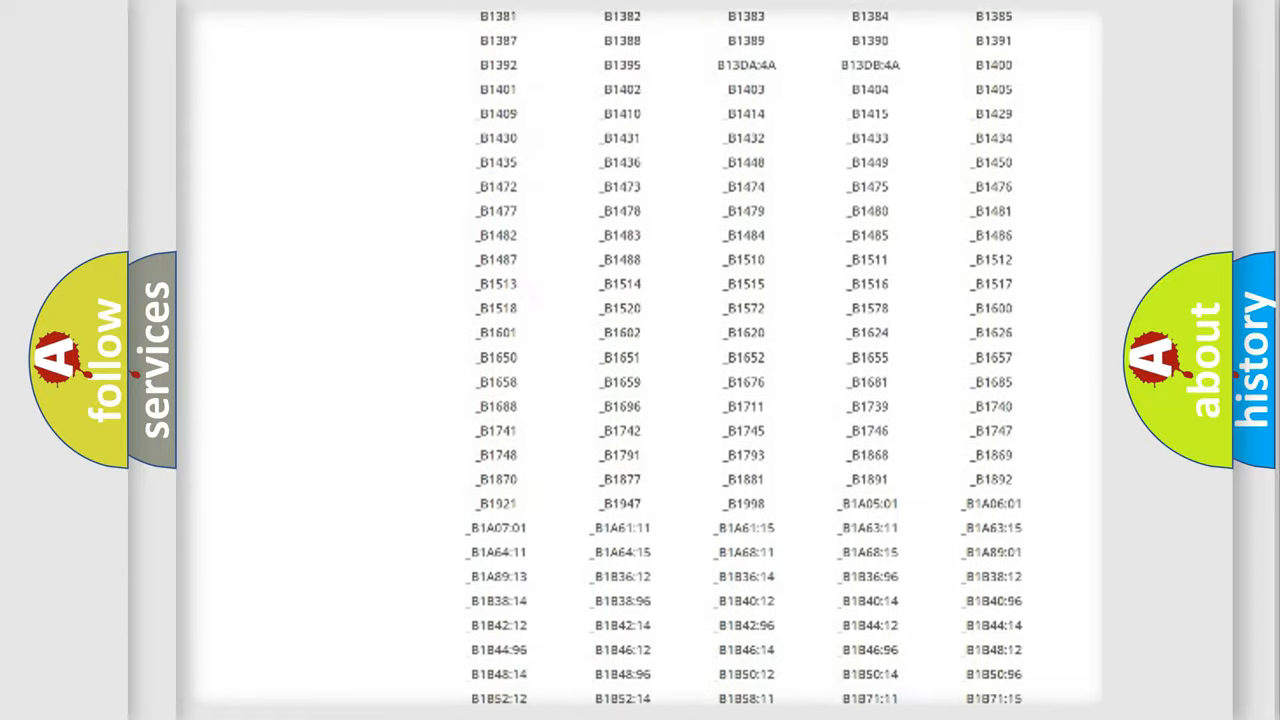